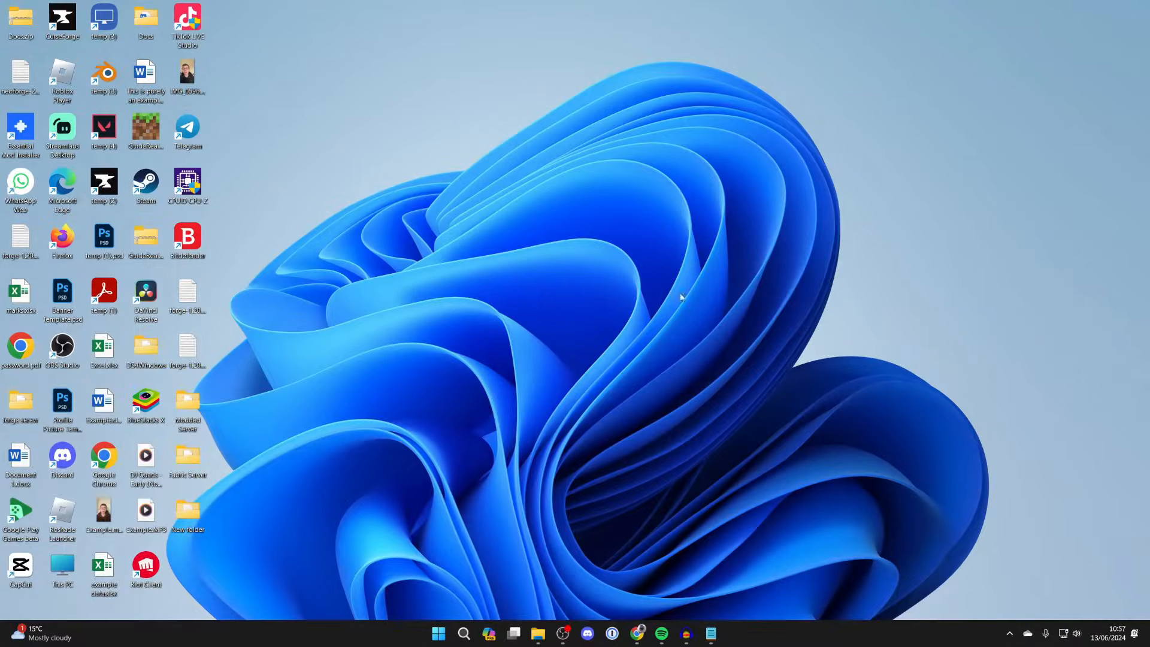
pyautogui.moveTo(407, 506)
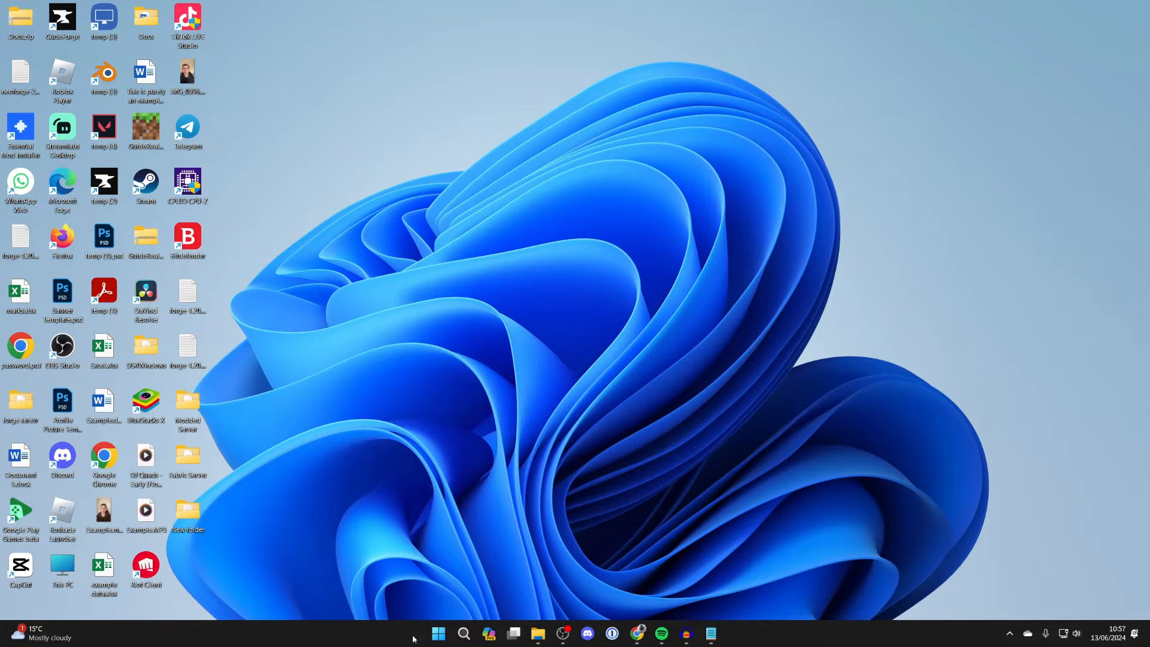
# View the account options in the Start menu, then start a search for Control Panel.
pyautogui.click(438, 632)
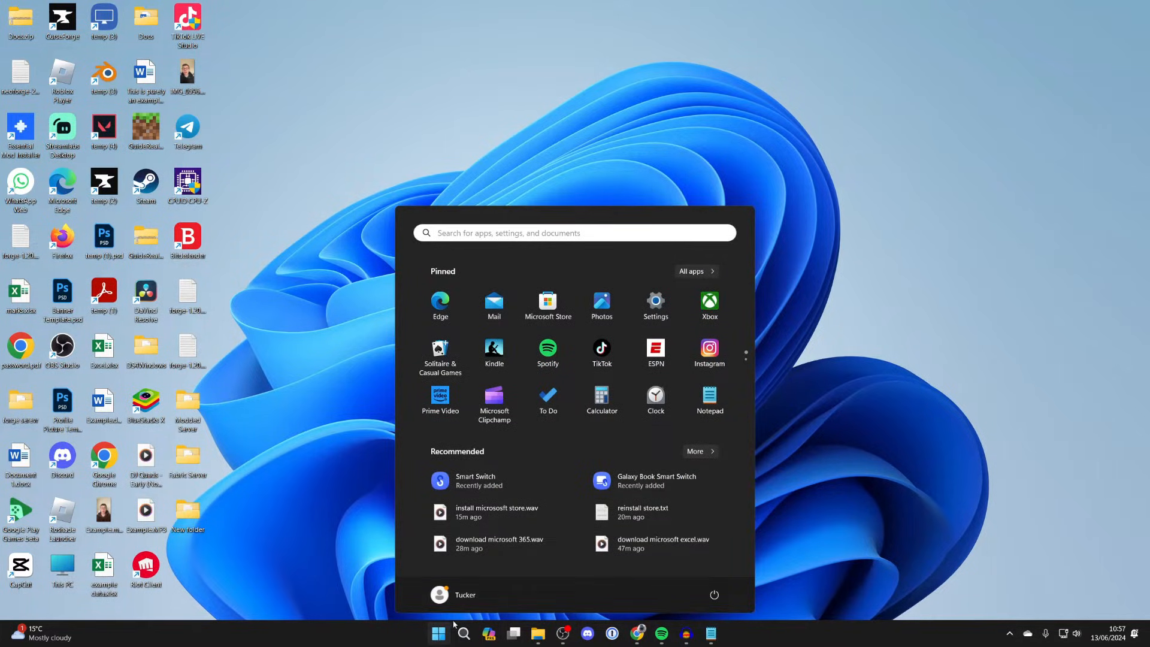
pyautogui.click(455, 594)
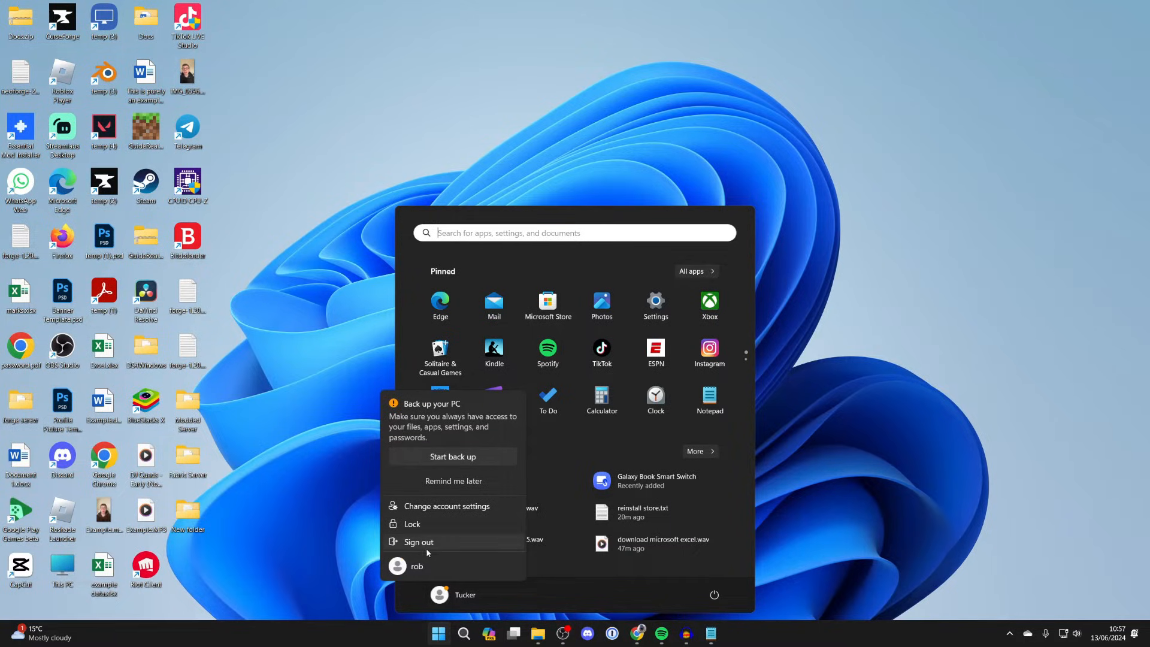
pyautogui.moveTo(404, 551)
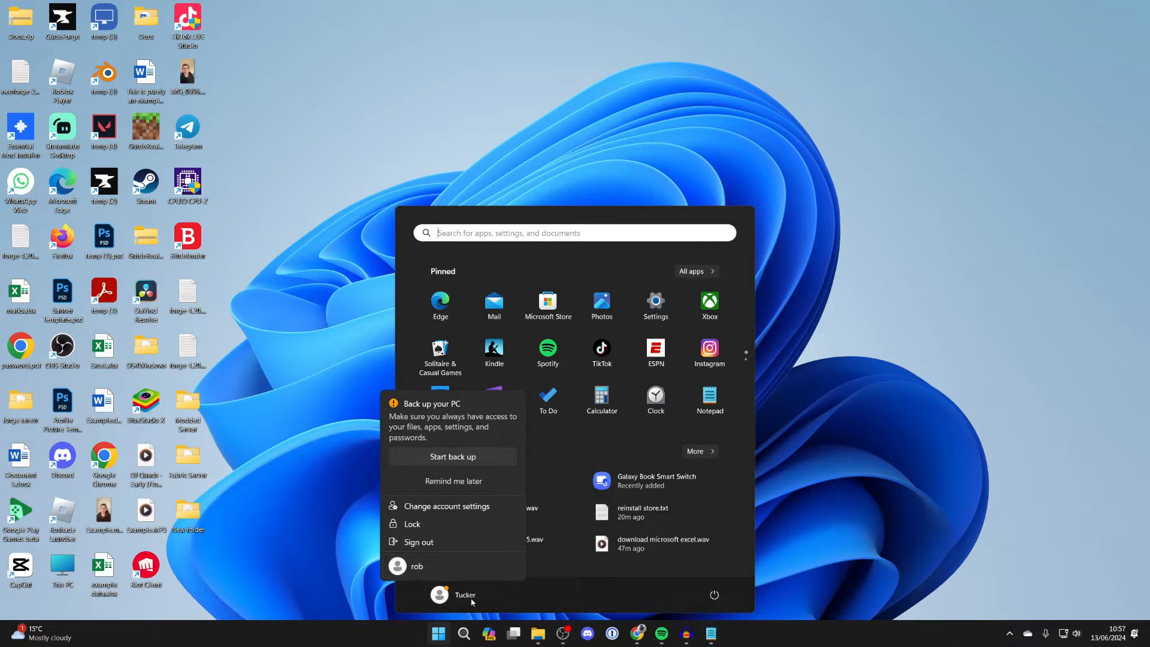
pyautogui.click(440, 595)
pyautogui.write('control')
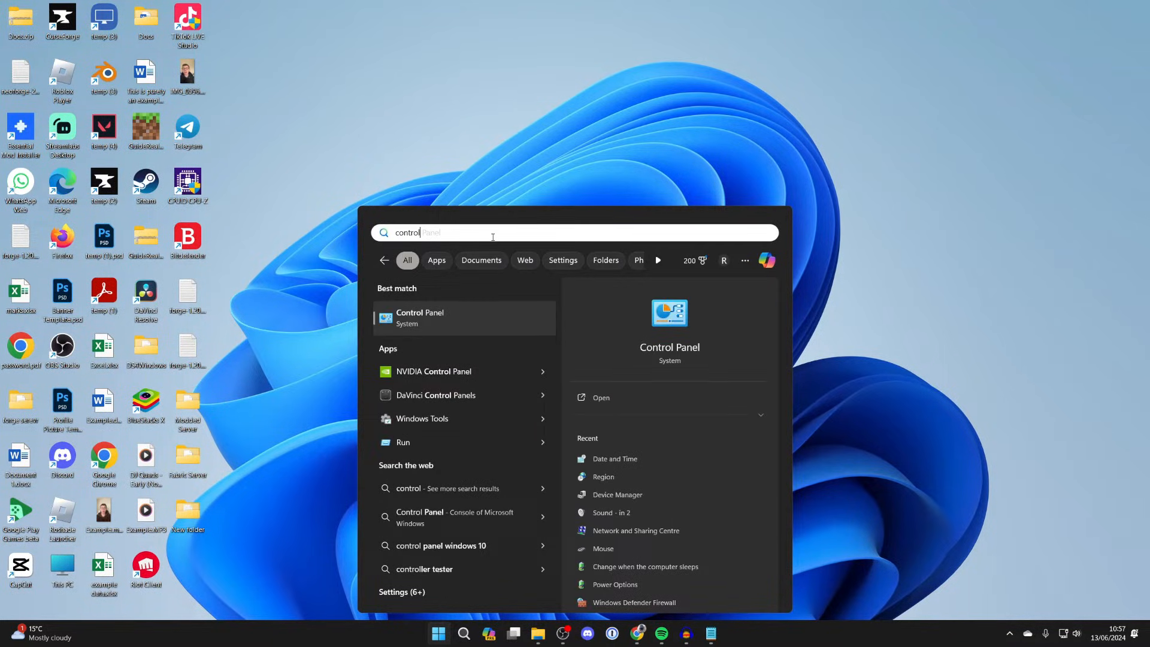
# Open Control Panel and go to User Accounts for the current user.
pyautogui.click(419, 317)
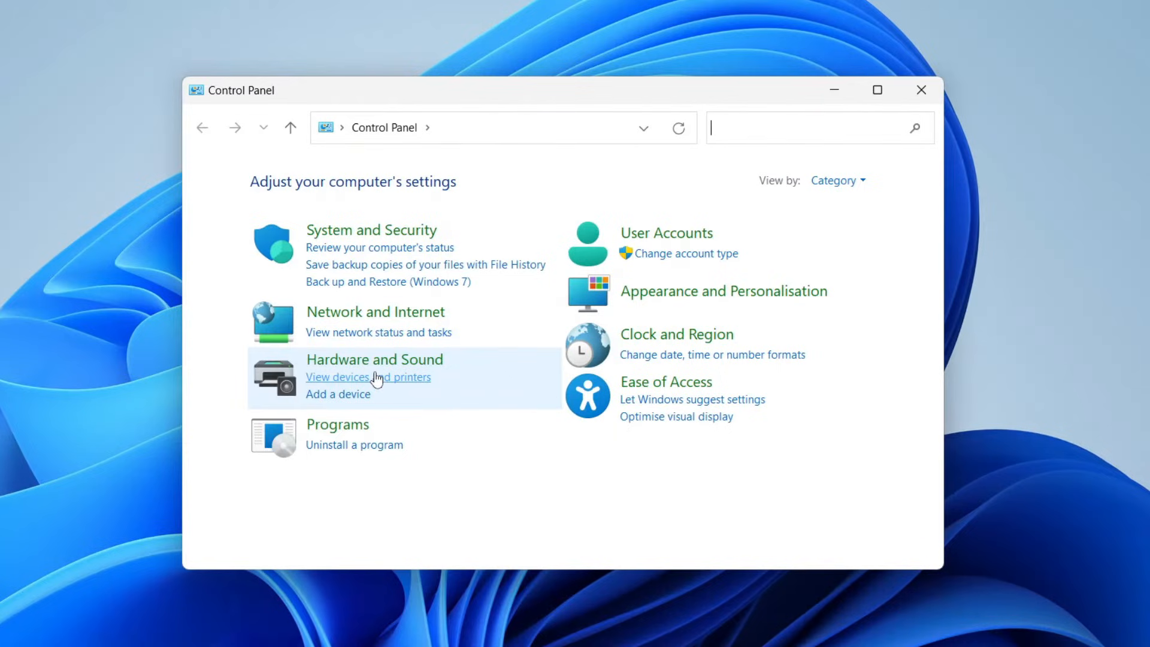
pyautogui.click(666, 232)
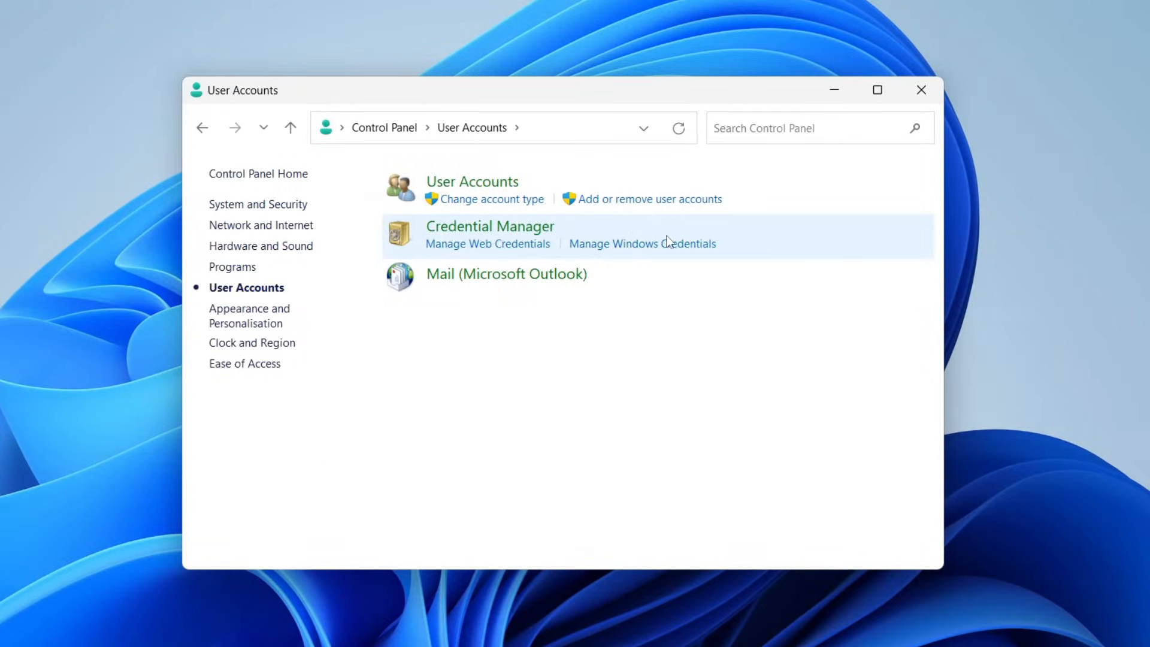
pyautogui.click(471, 181)
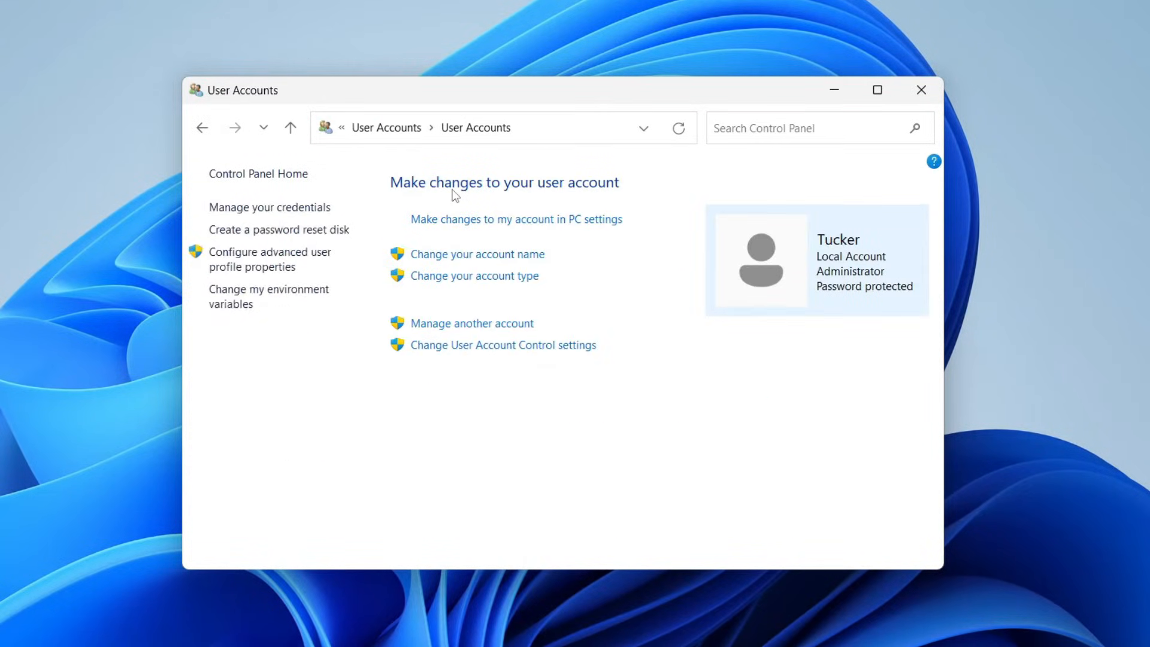
# Change rob's account type from Standard to Administrator.
pyautogui.click(471, 323)
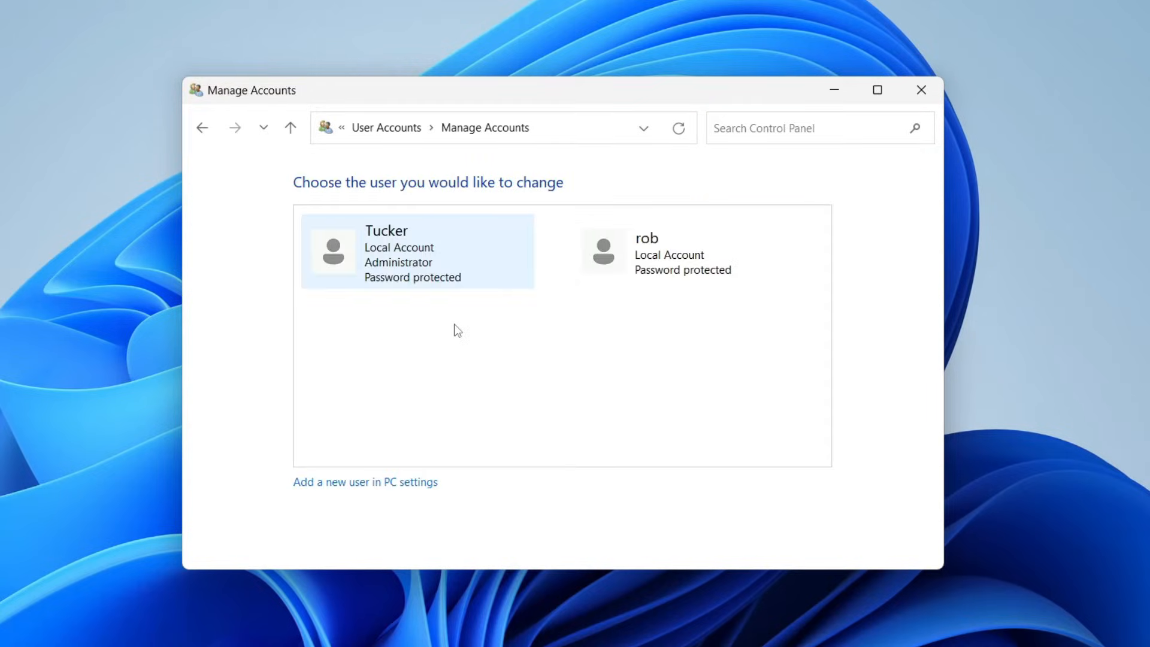
pyautogui.moveTo(604, 211)
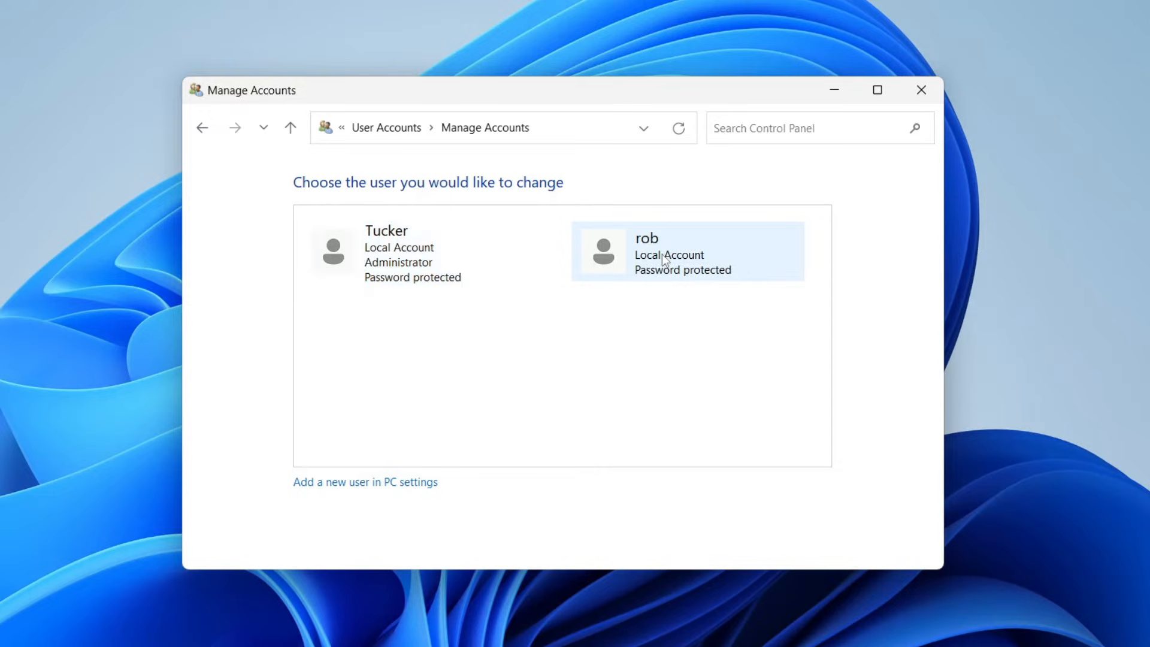
pyautogui.click(686, 251)
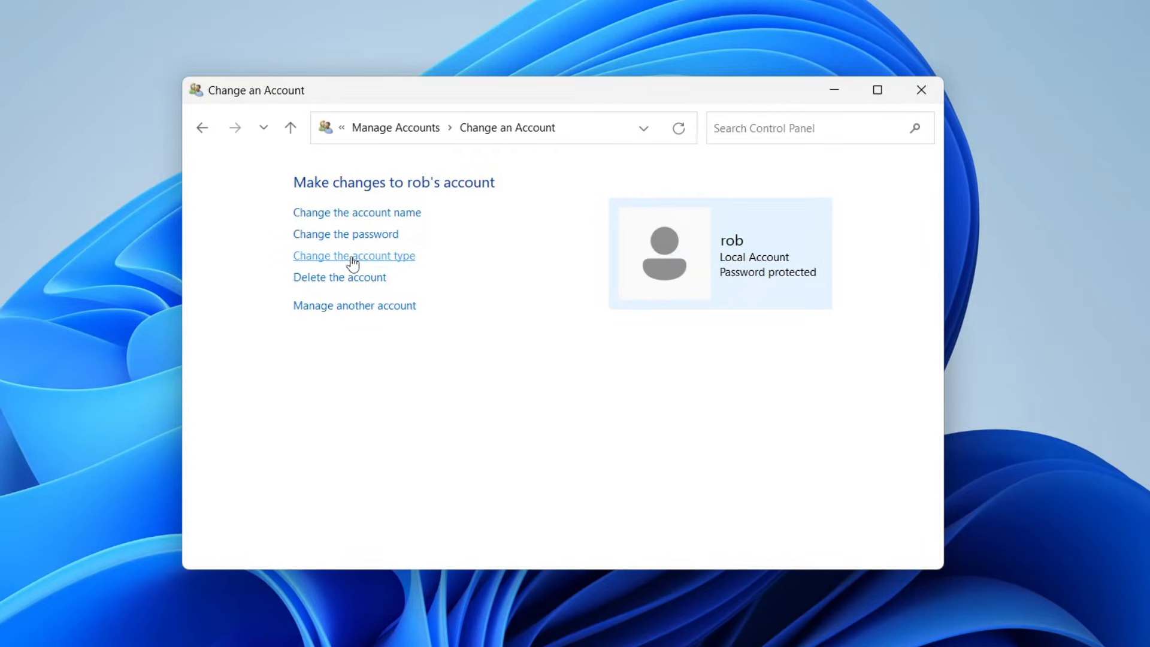
pyautogui.click(353, 255)
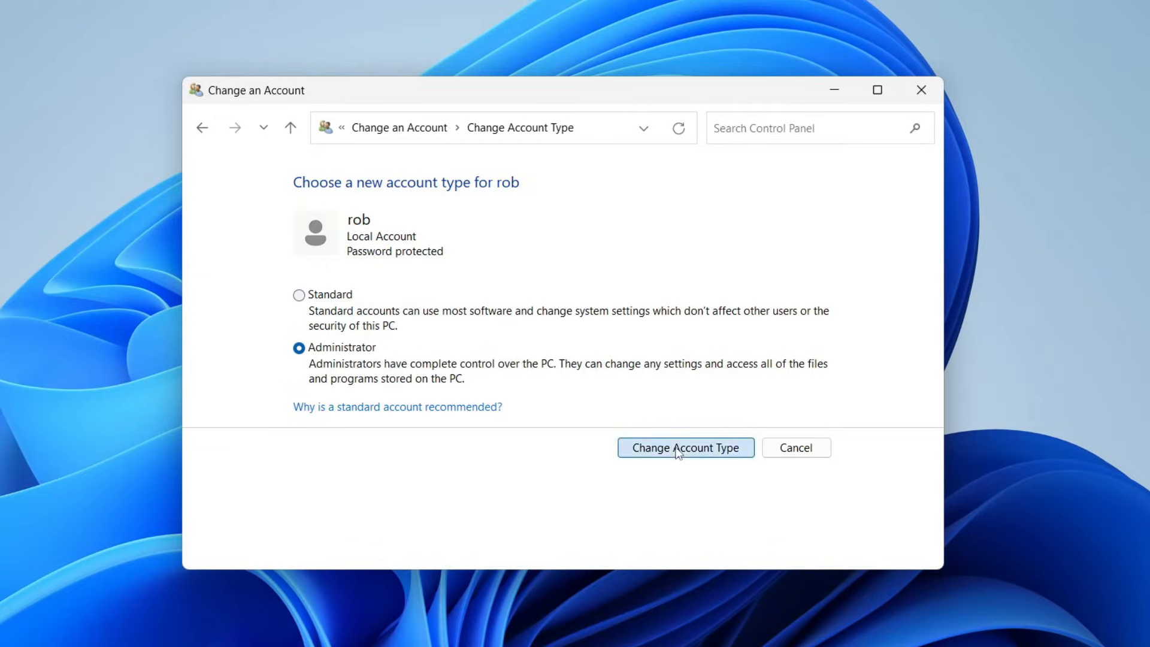
pyautogui.click(683, 447)
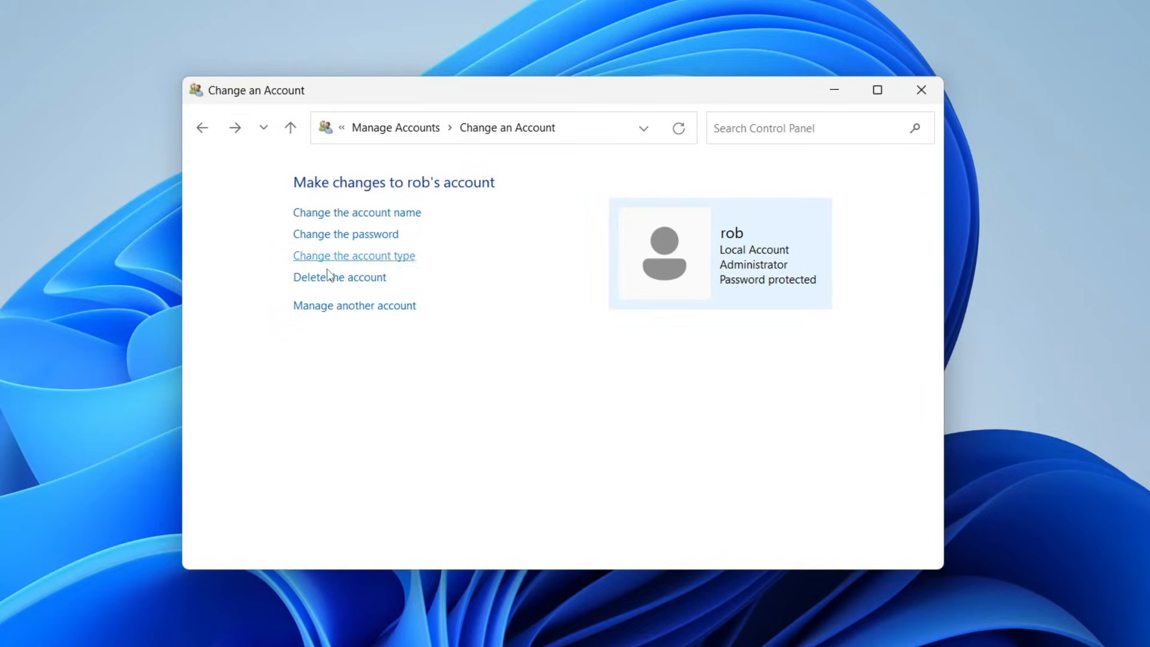
pyautogui.click(202, 127)
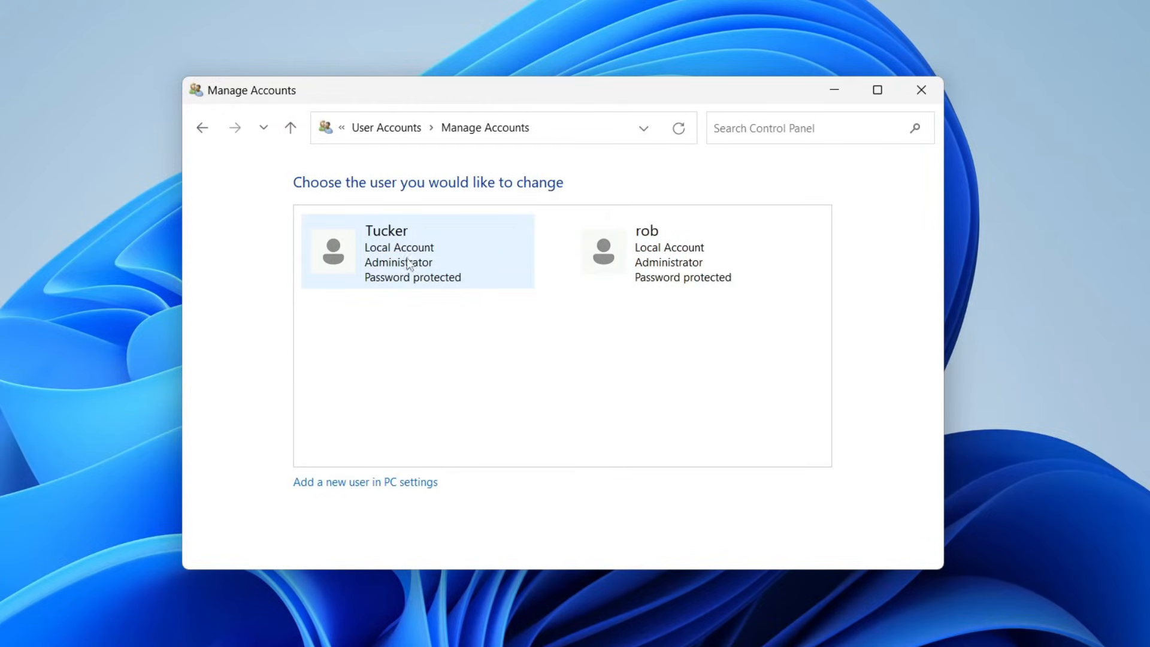
pyautogui.moveTo(403, 253)
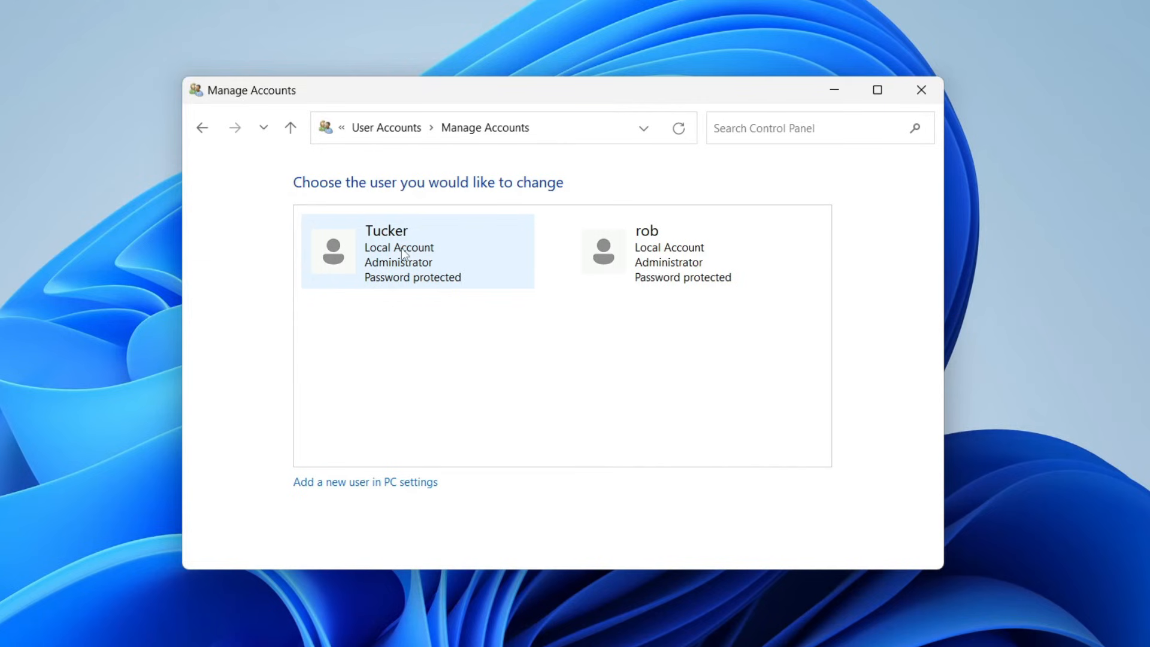
pyautogui.click(415, 250)
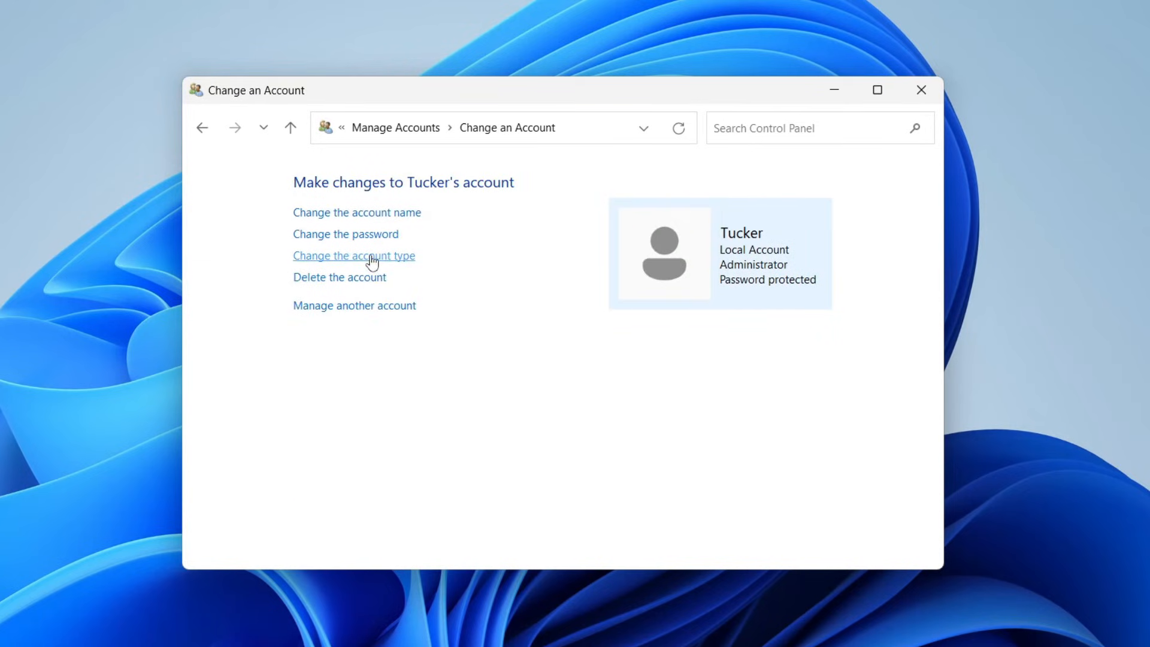
pyautogui.click(354, 255)
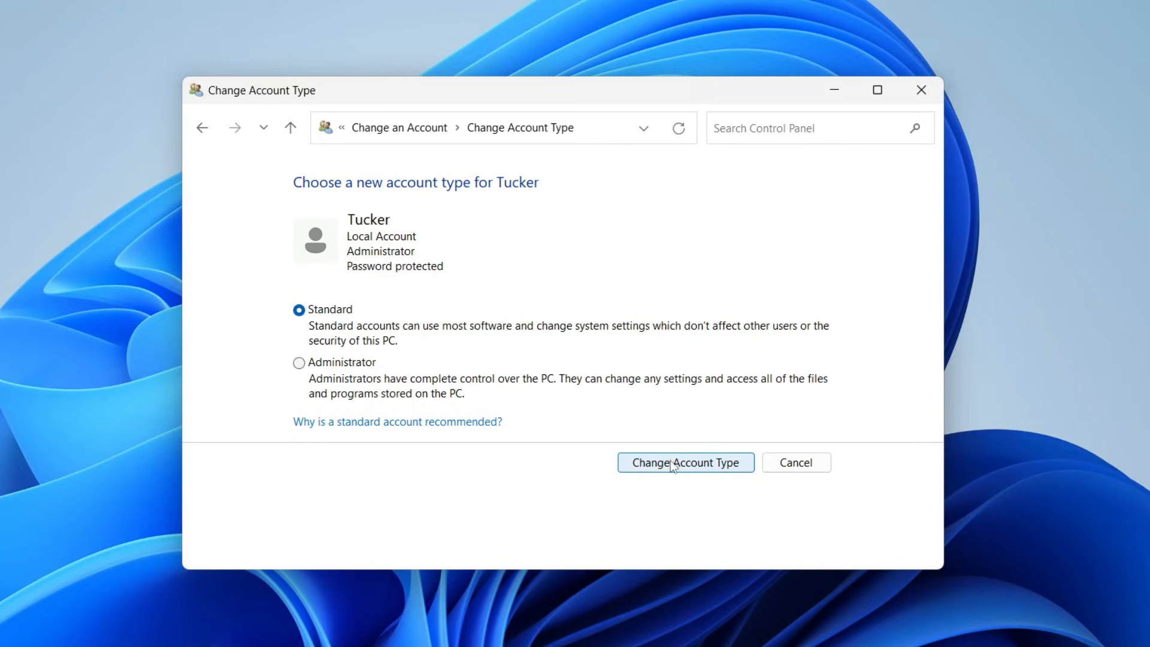
pyautogui.moveTo(796, 462)
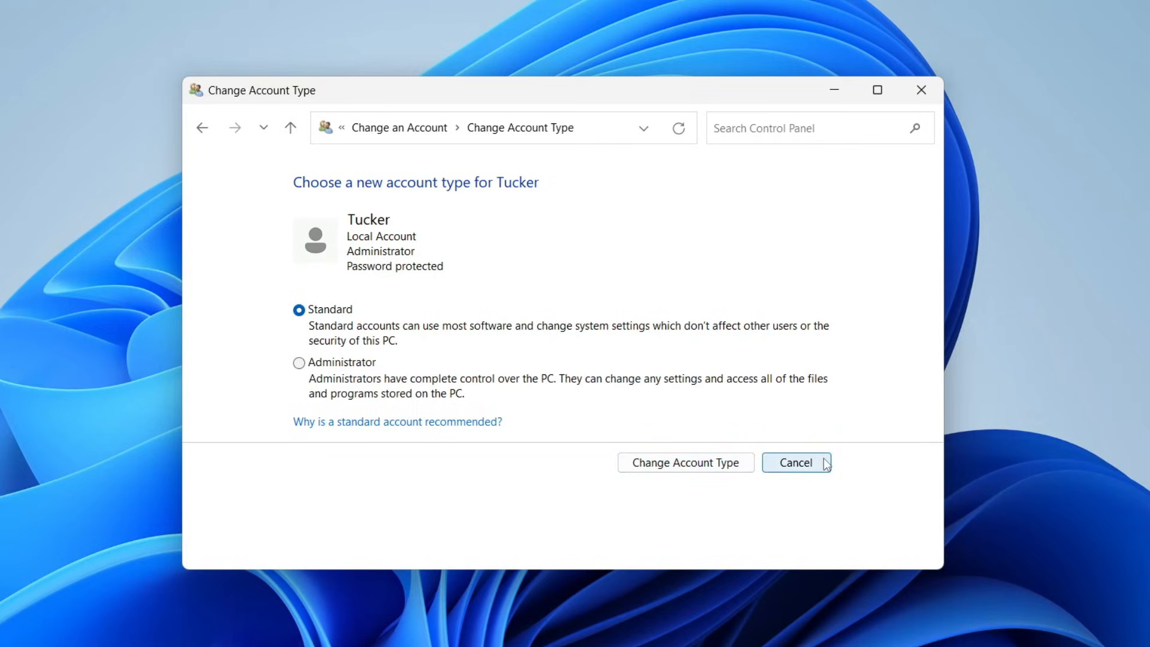
pyautogui.click(794, 462)
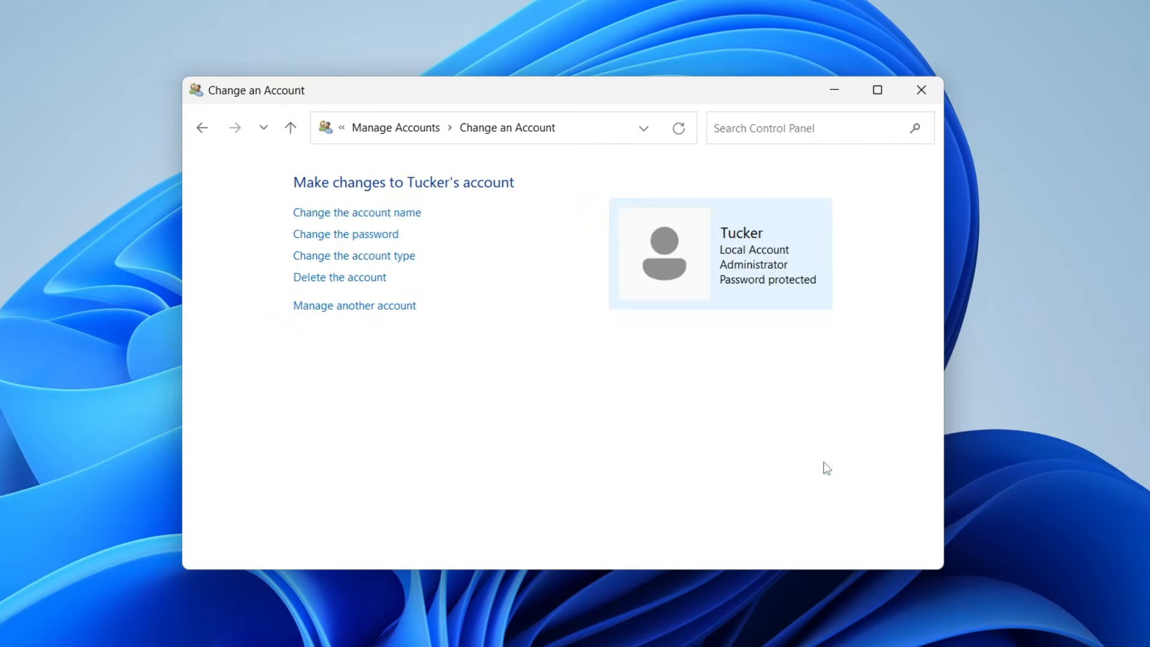
pyautogui.click(353, 255)
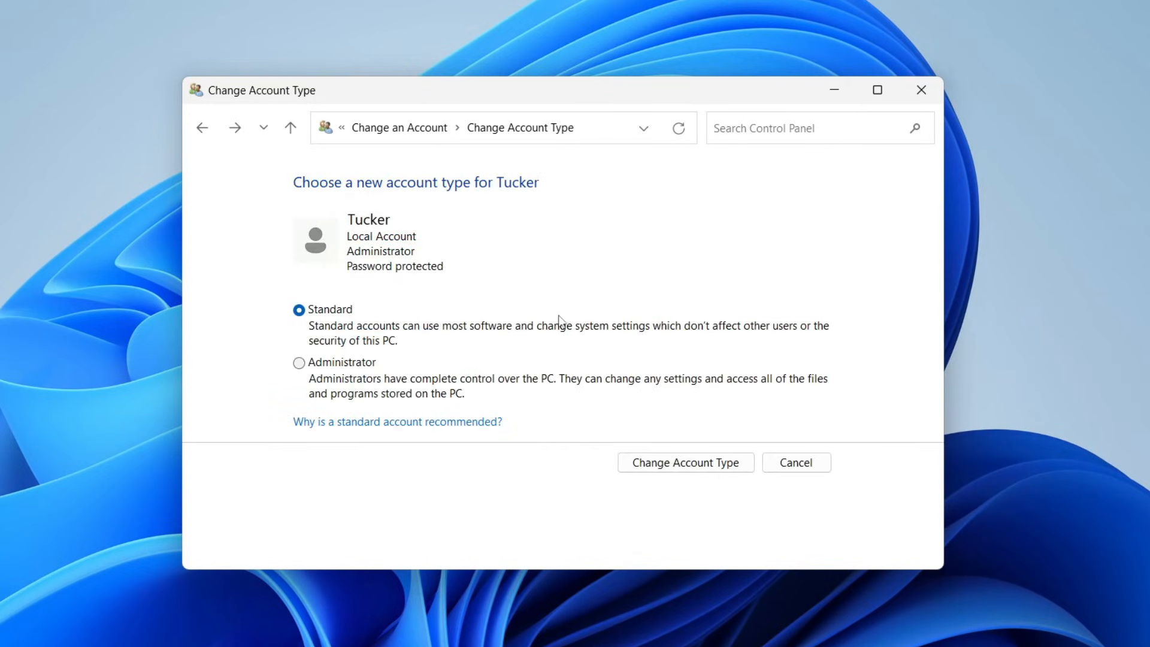